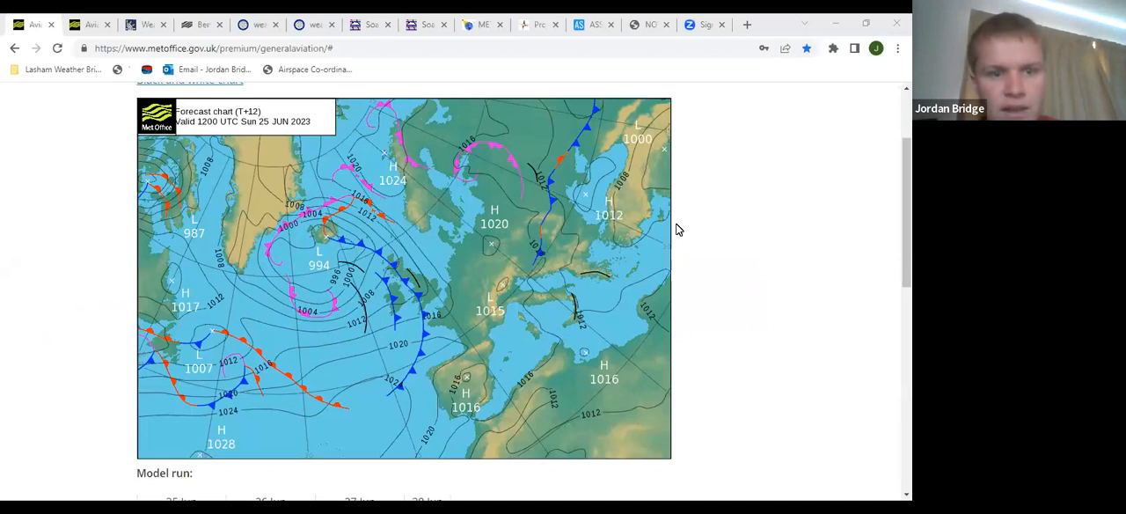
pyautogui.moveTo(428, 299)
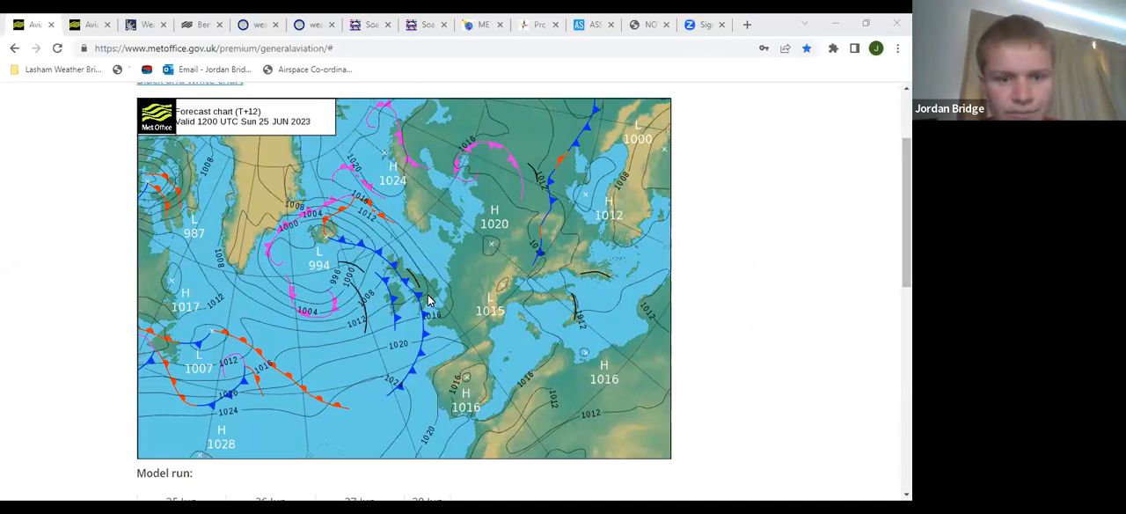
pyautogui.moveTo(406, 295)
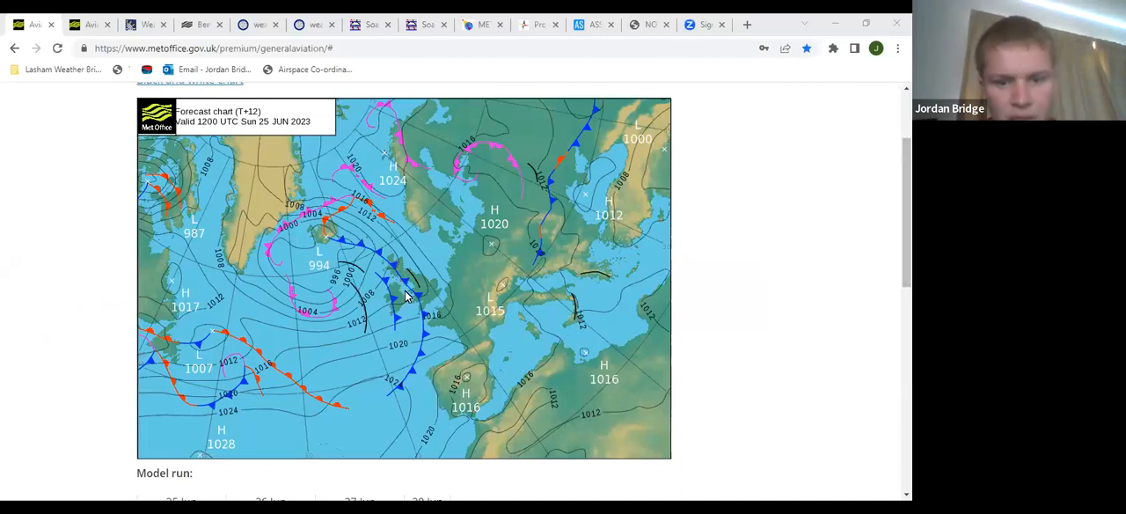
pyautogui.moveTo(414, 306)
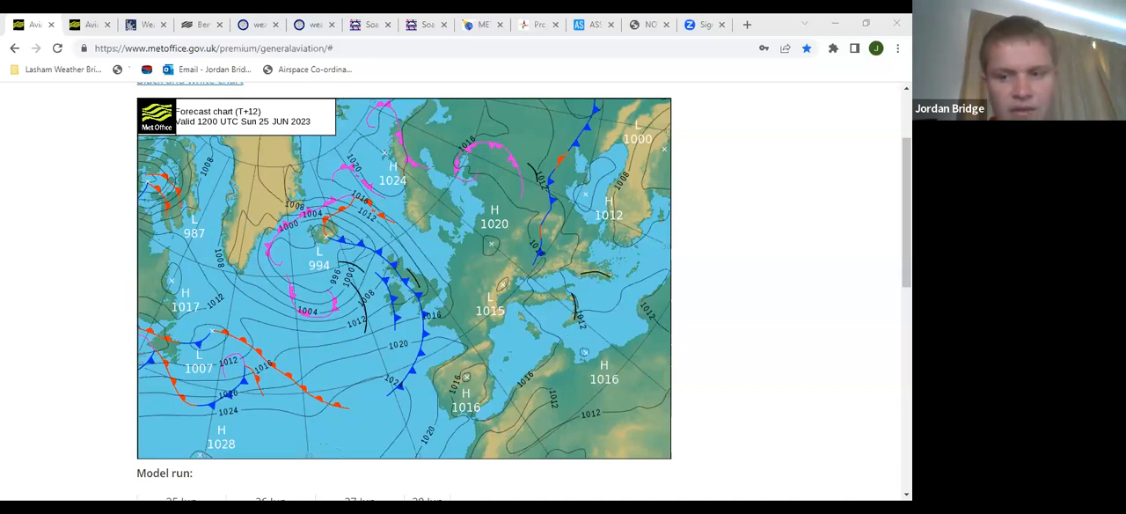
# Step through the 26–28 Jun 00:00 and 12:00 pressure charts, ending on 25 Jun 12:00
pyautogui.scroll(-3)
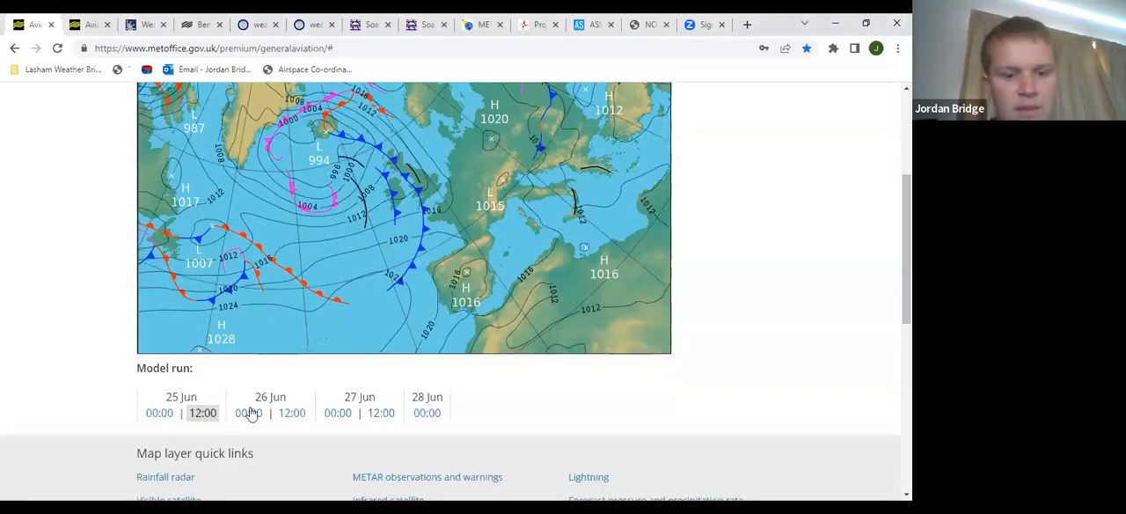
pyautogui.click(248, 413)
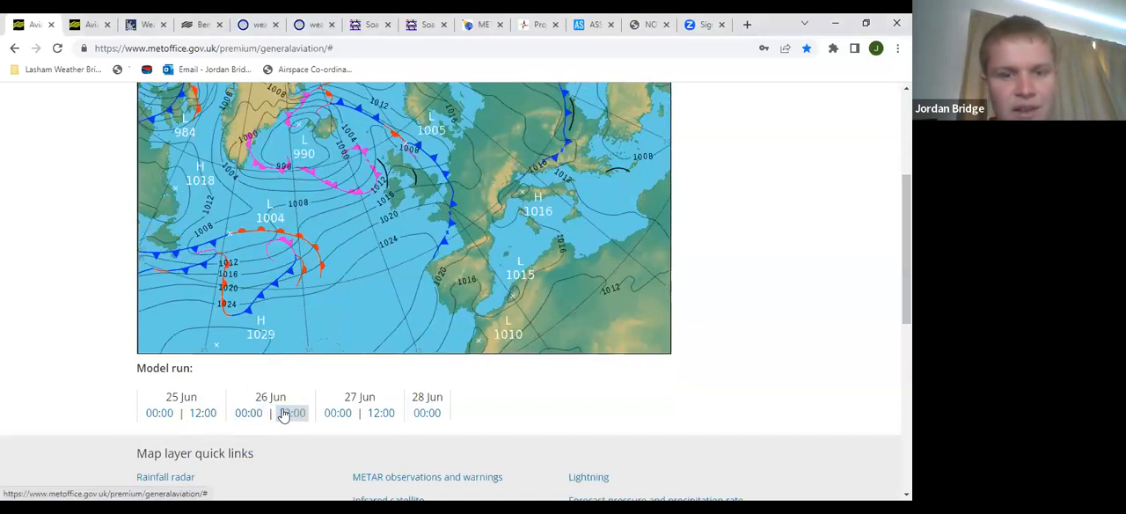
pyautogui.click(292, 412)
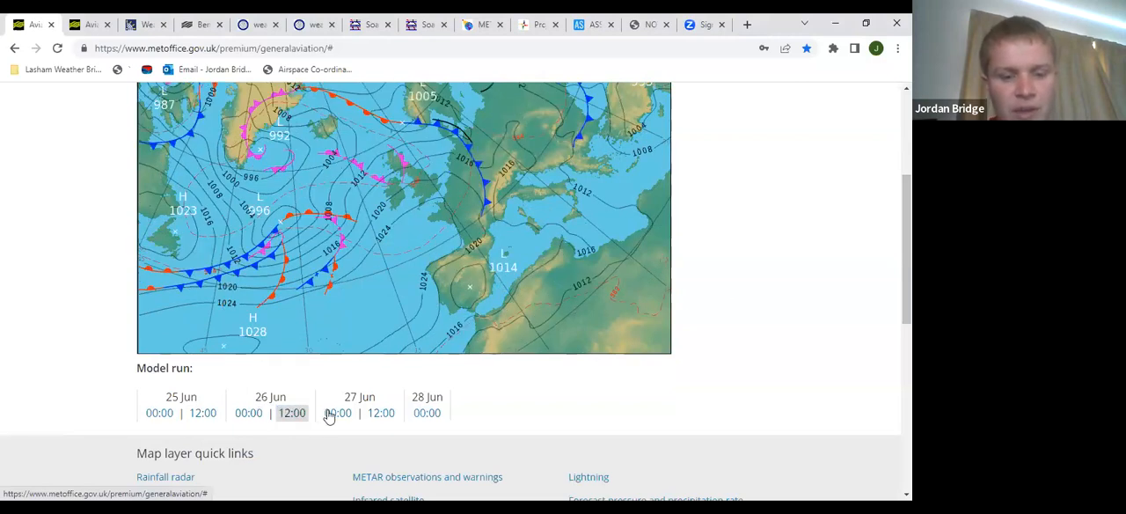
pyautogui.click(338, 413)
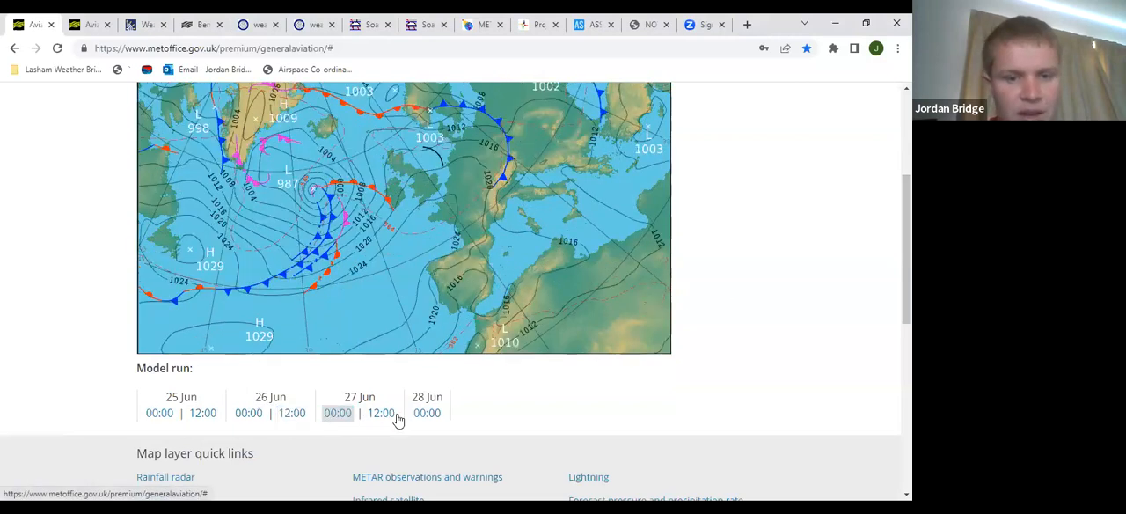
pyautogui.click(381, 413)
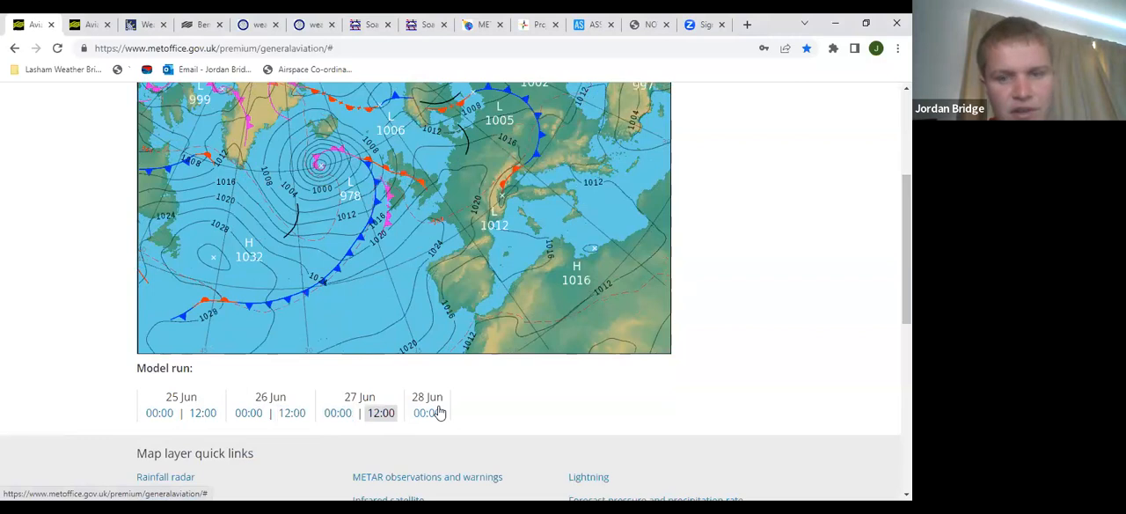
pyautogui.click(427, 413)
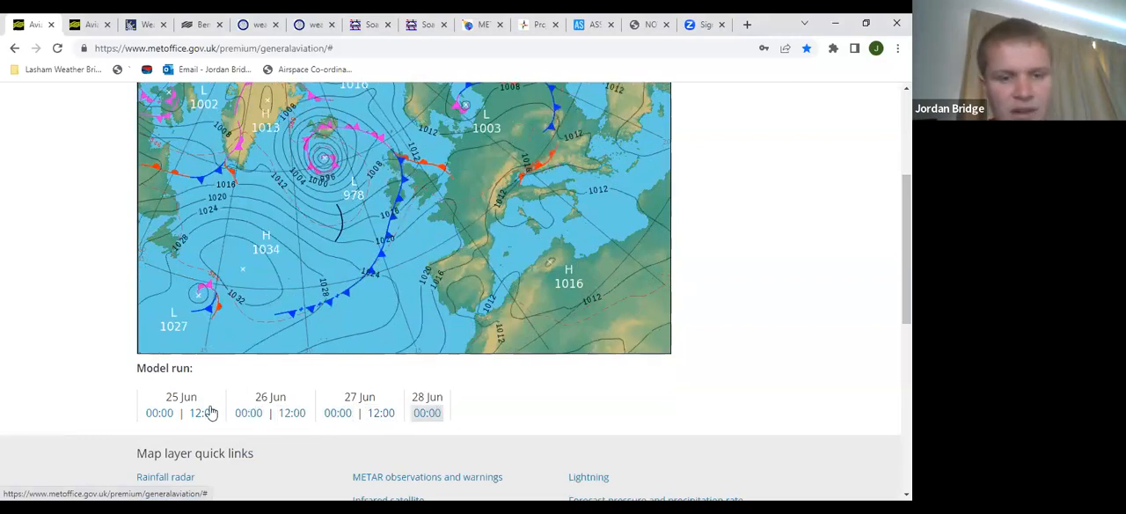
pyautogui.click(202, 413)
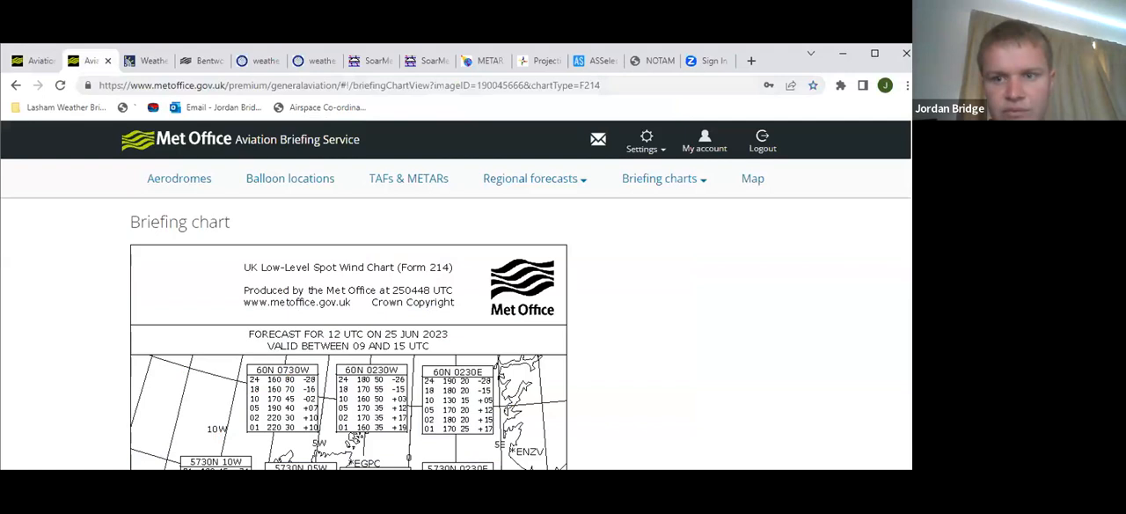
# Scroll down the UK Low-Level Spot Wind Chart (Form 214) for 12 UTC 25 June
pyautogui.scroll(-3)
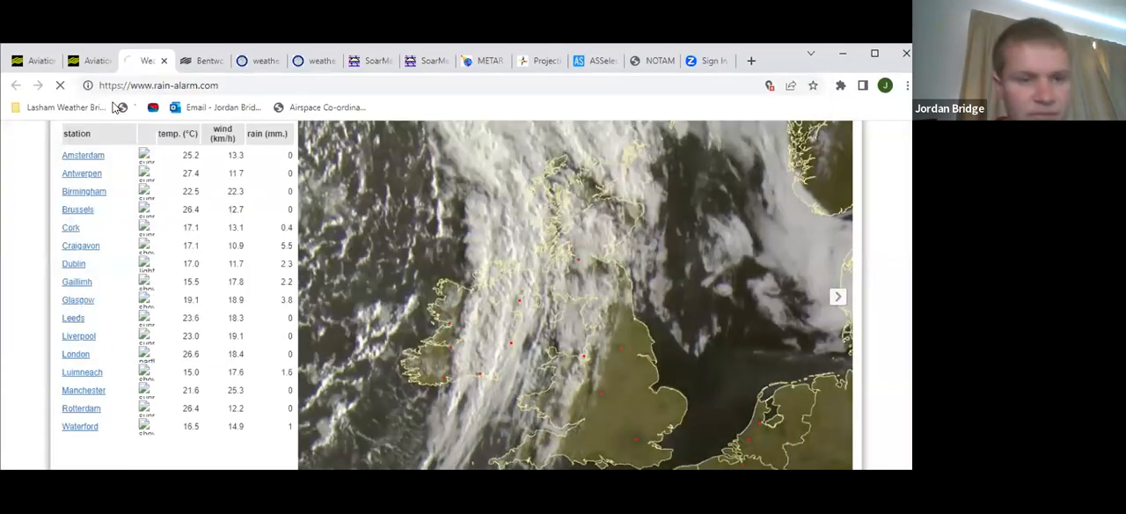
# Switch to the Bentworth forecast and scroll down to today's hourly table
pyautogui.click(202, 59)
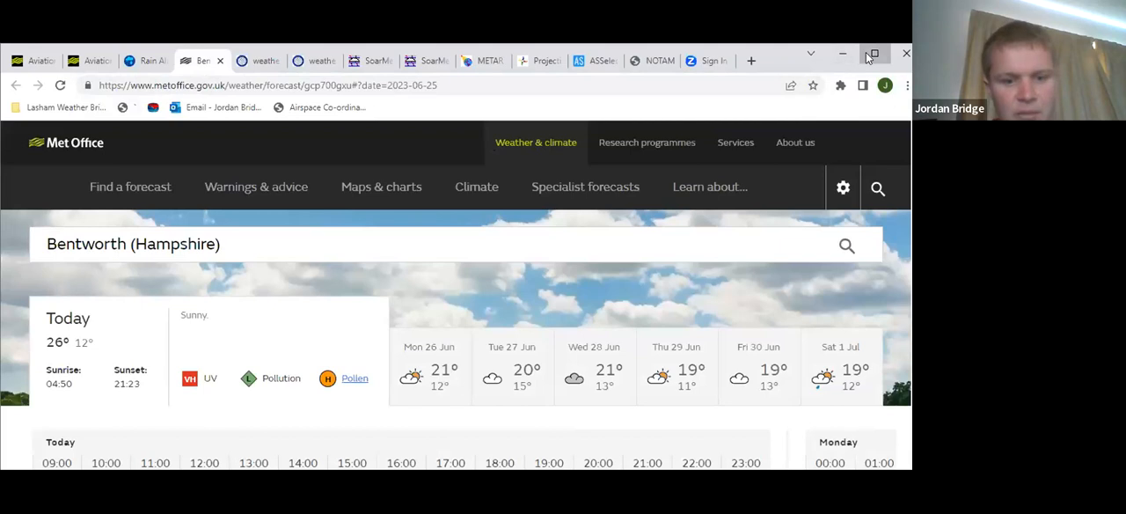
pyautogui.scroll(-3)
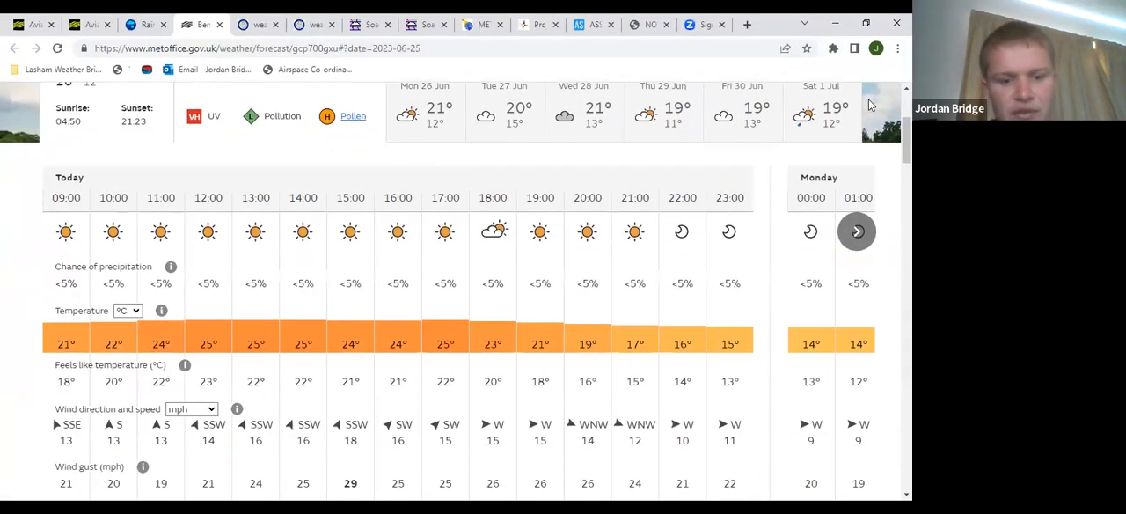
pyautogui.scroll(-3)
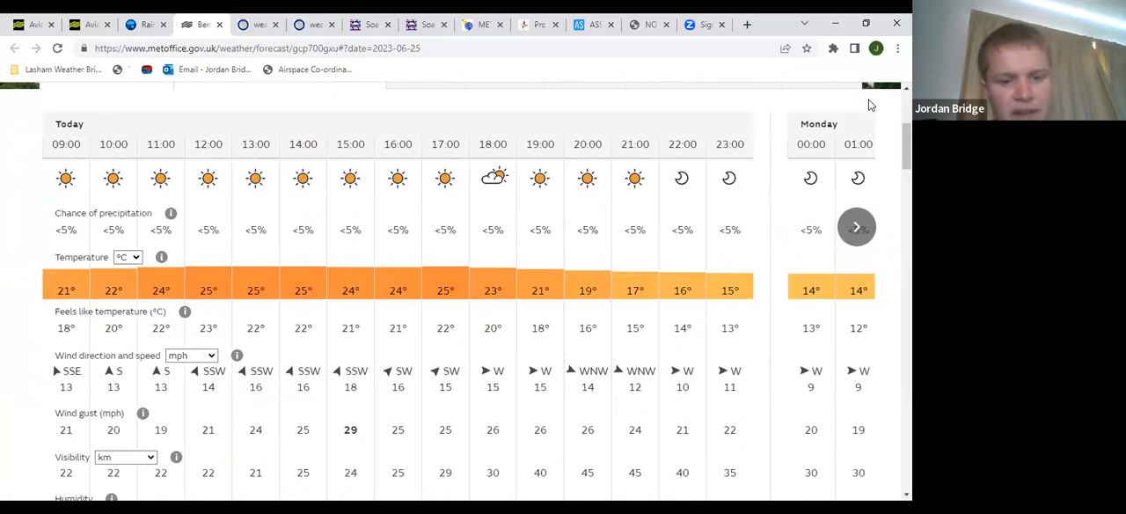
pyautogui.scroll(-3)
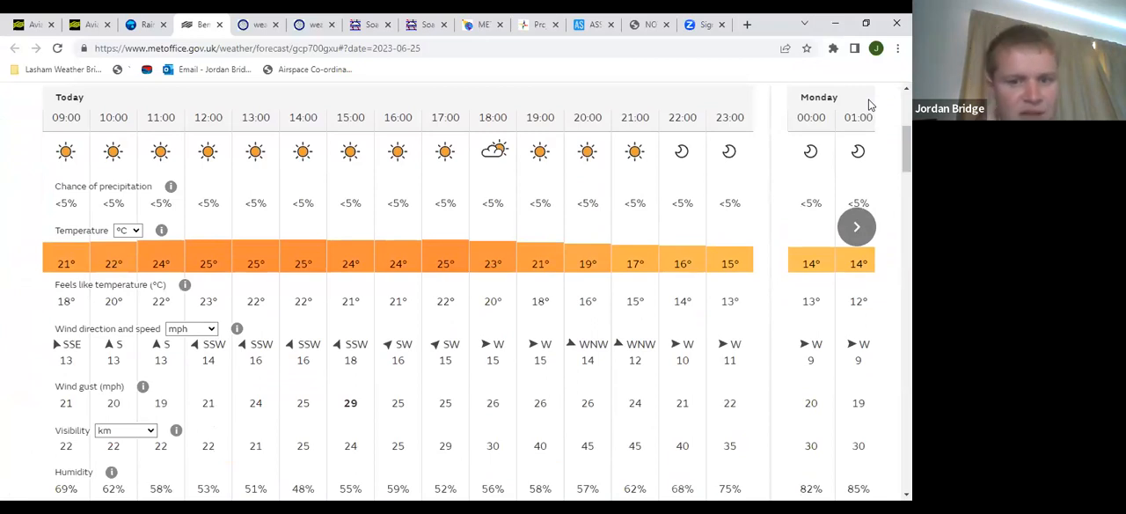
pyautogui.scroll(-3)
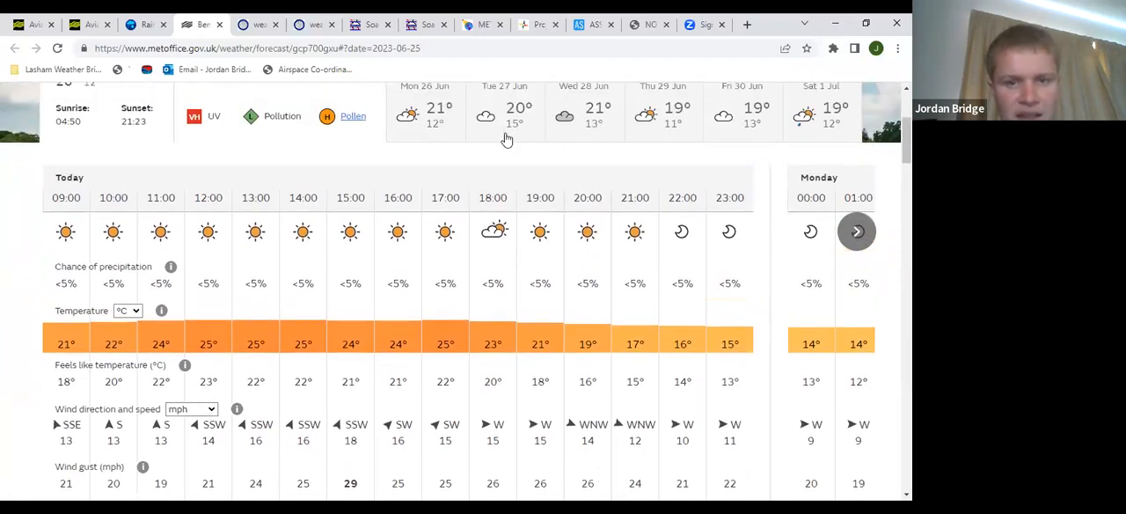
# Show Monday 26 June's hourly forecast from the early hours and scroll through it
pyautogui.click(856, 231)
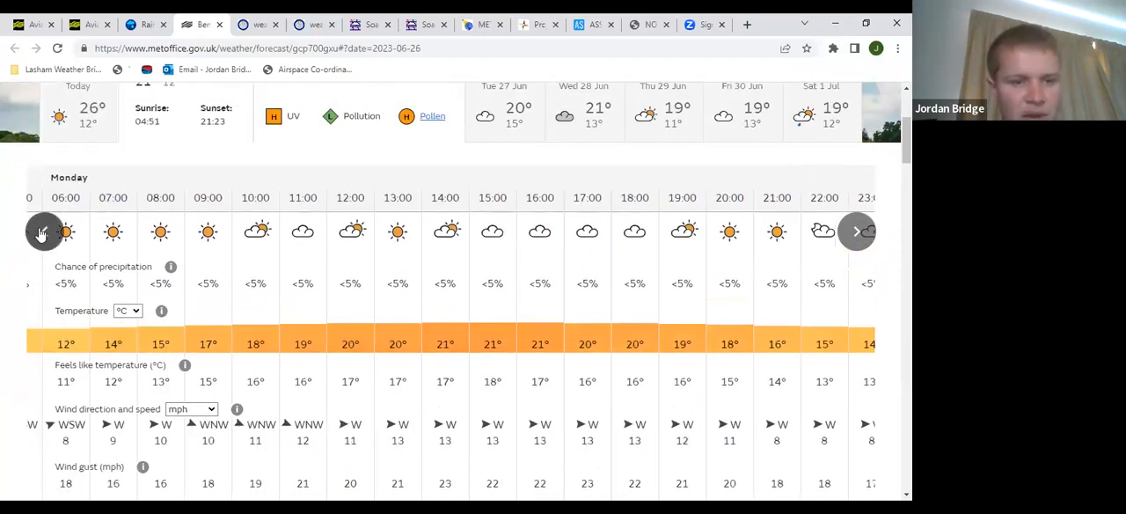
pyautogui.click(44, 231)
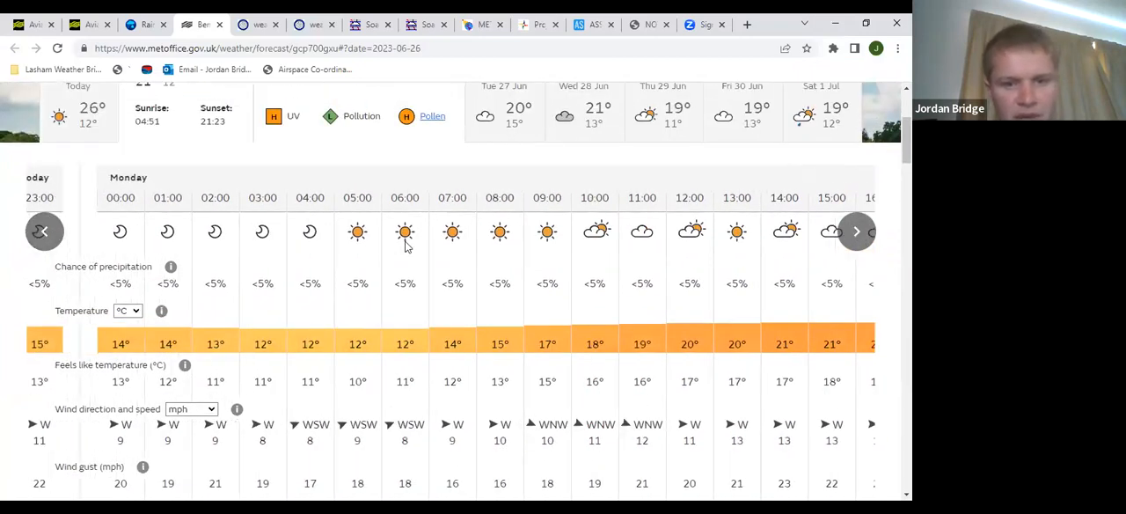
pyautogui.scroll(-3)
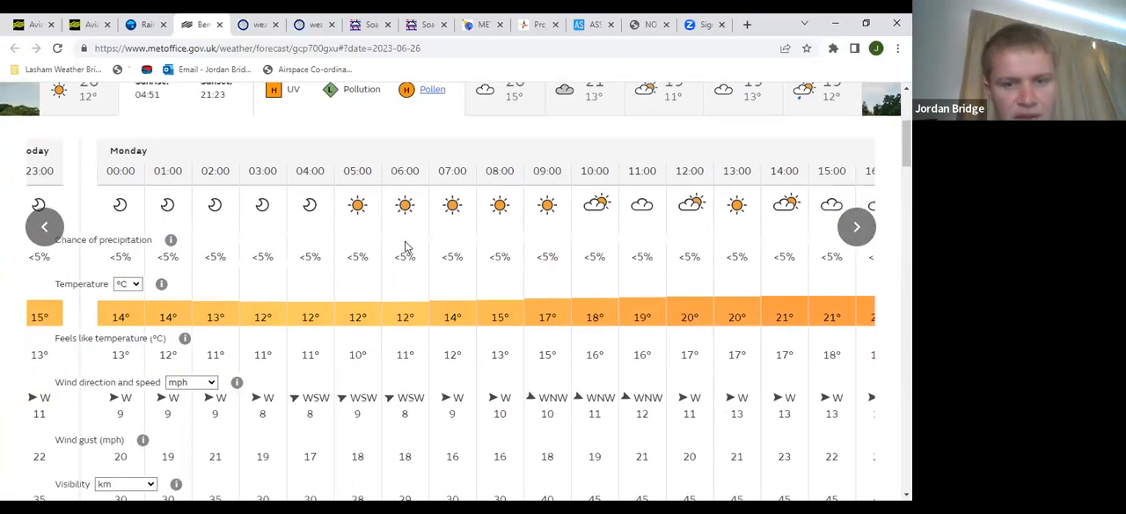
pyautogui.scroll(-3)
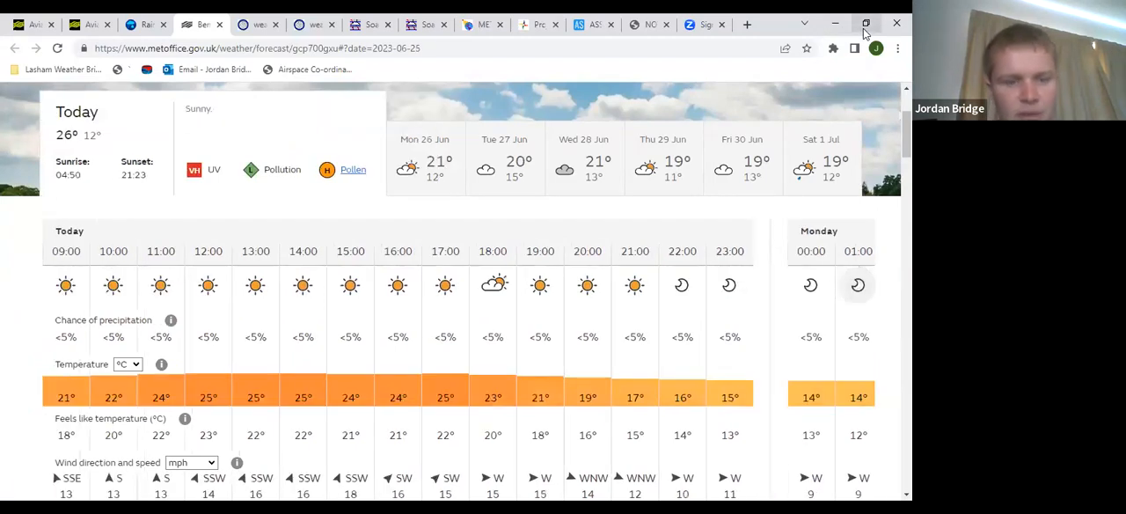
pyautogui.scroll(-3)
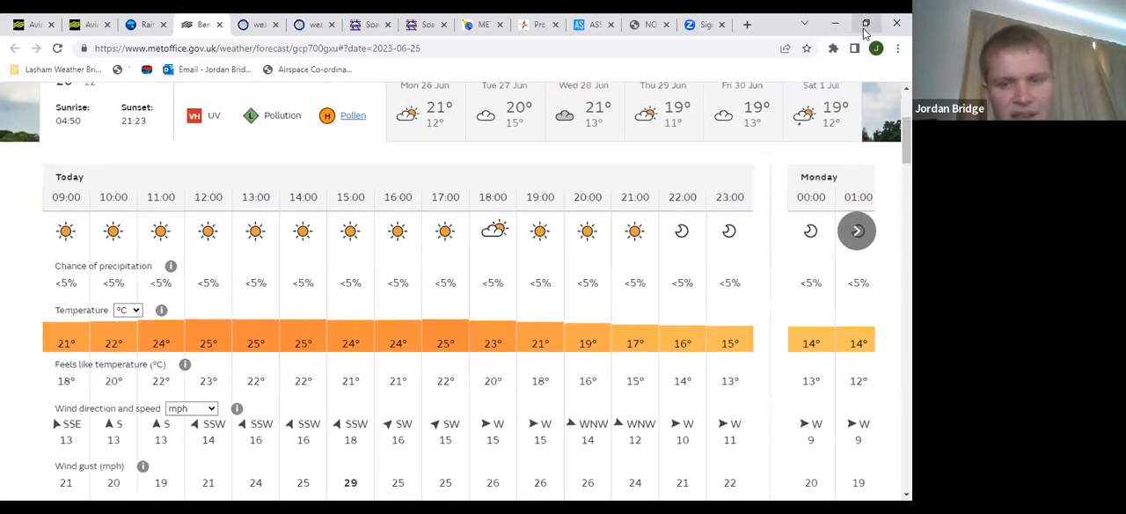
pyautogui.scroll(-3)
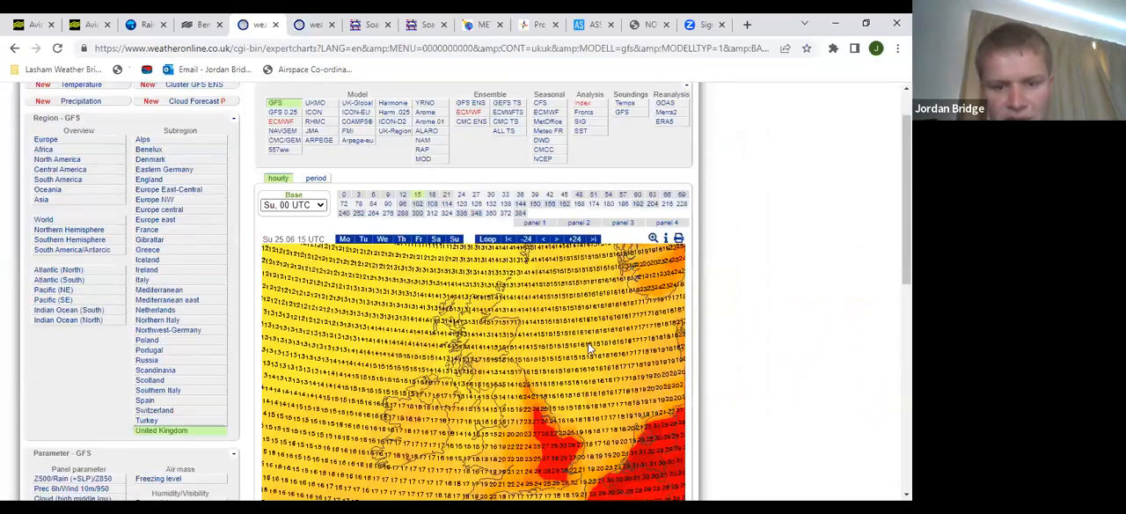
# Scroll down to the GFS United Kingdom temperature chart for Sunday 25 June 15 UTC
pyautogui.scroll(-3)
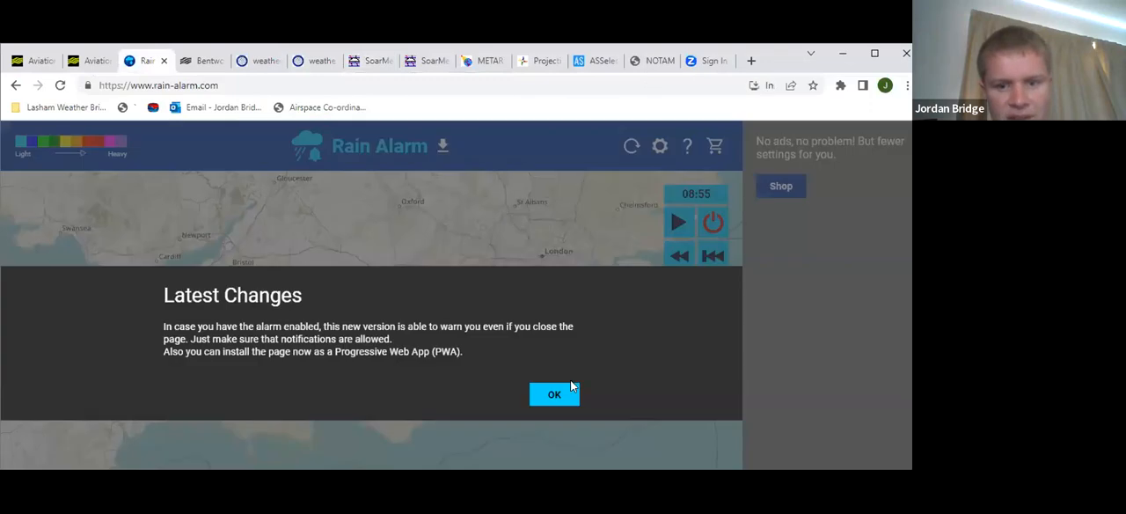
# Dismiss both Rain Alarm notices and replay the radar from its earliest image
pyautogui.click(554, 394)
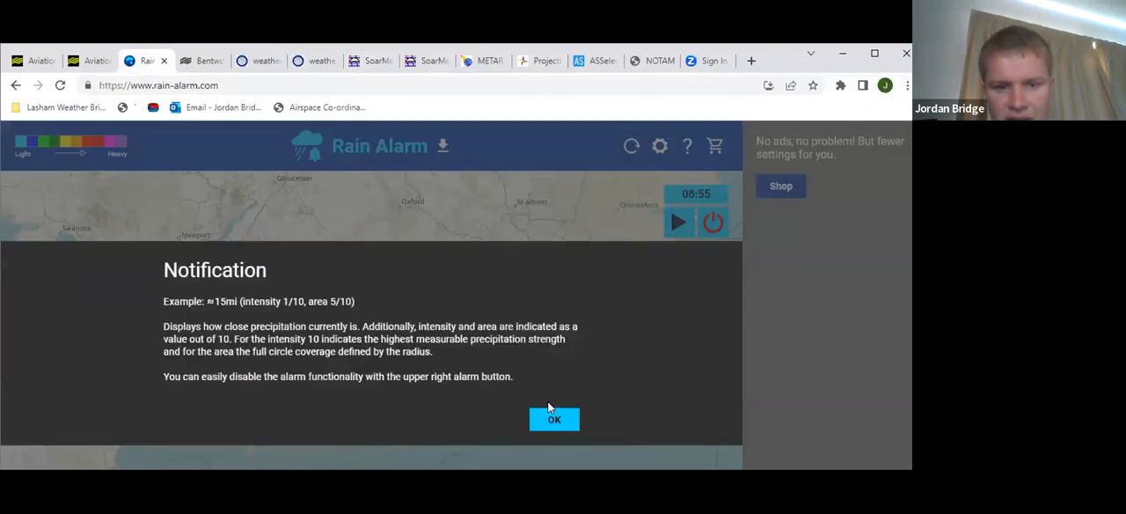
pyautogui.click(555, 419)
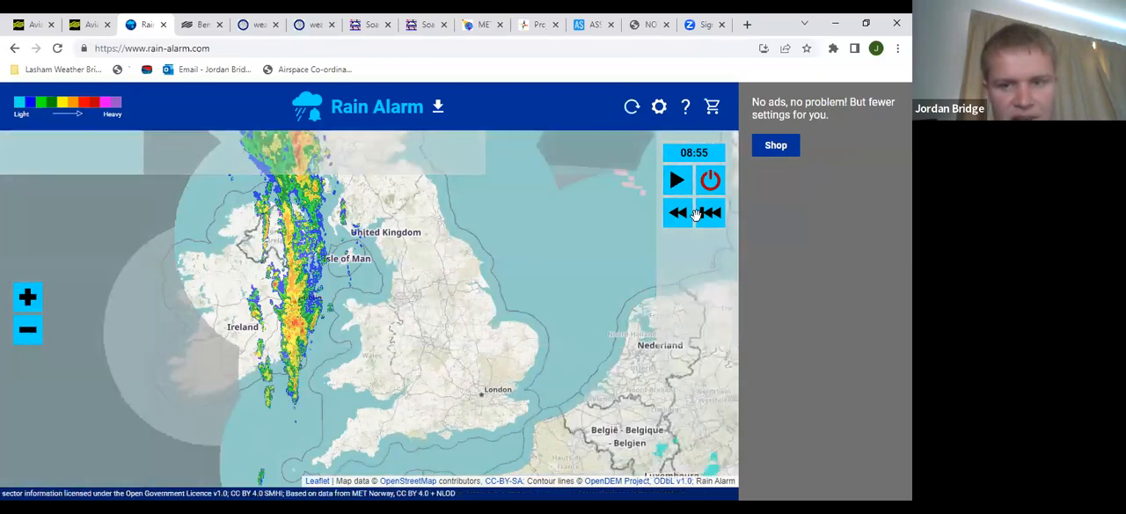
pyautogui.click(710, 213)
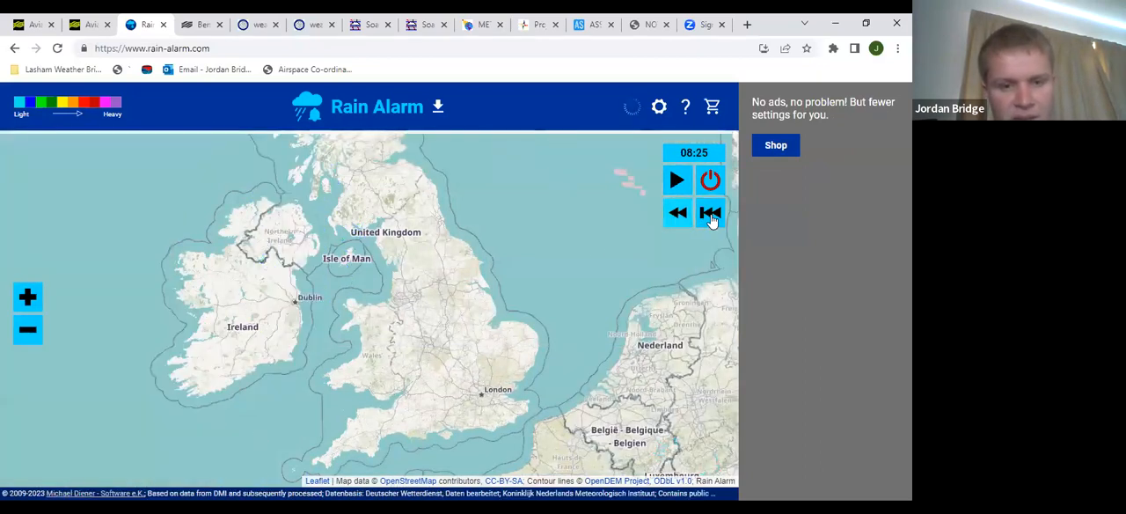
pyautogui.click(710, 212)
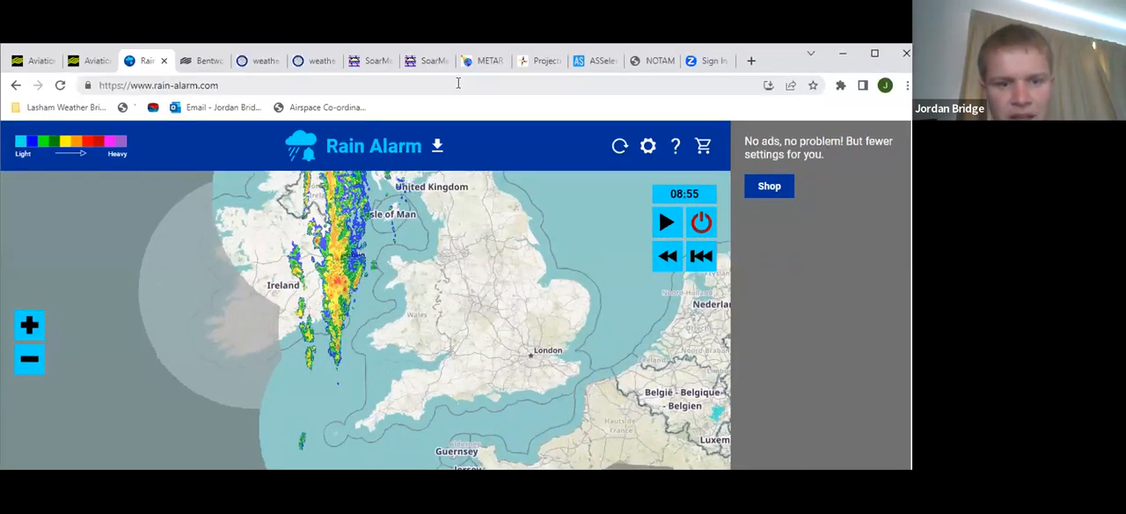
pyautogui.click(428, 60)
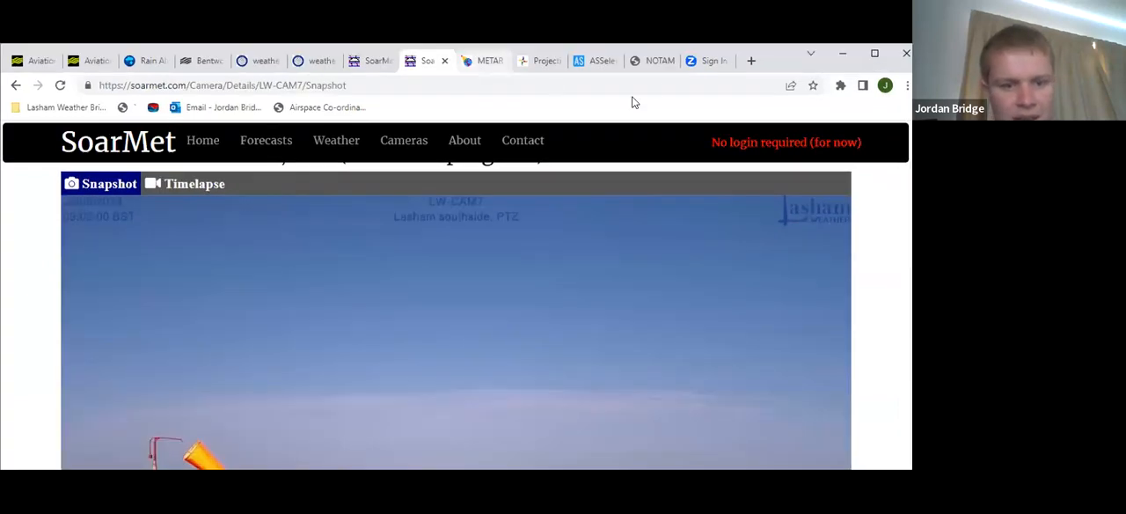
# Move from the LW-CAM7 Lasham snapshot to the METAR-TAF reports tab
pyautogui.click(481, 59)
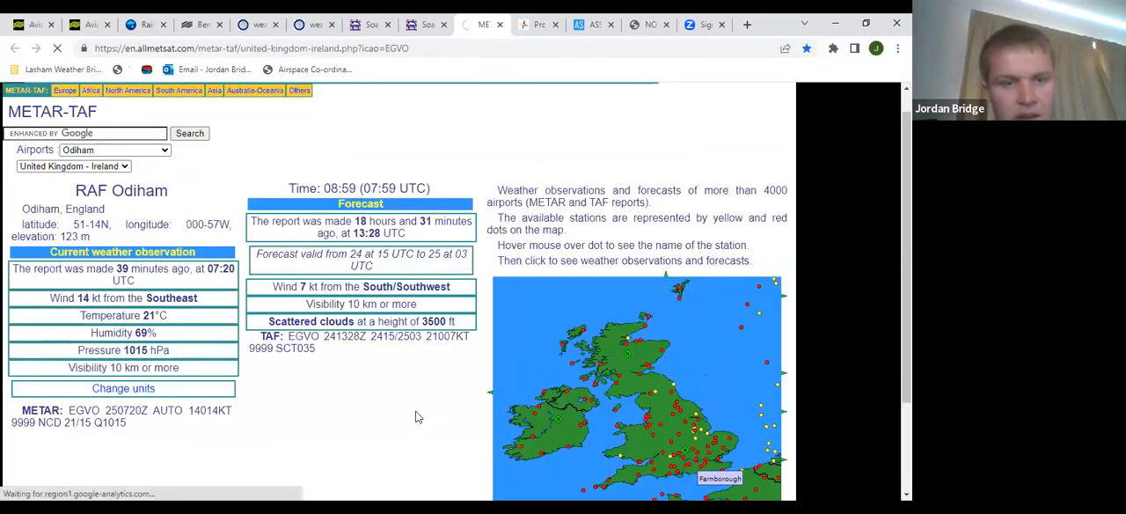
# Show Farnborough Airport's report from the UK map, then review Southampton's (4 kt SE, 22°C)
pyautogui.click(719, 478)
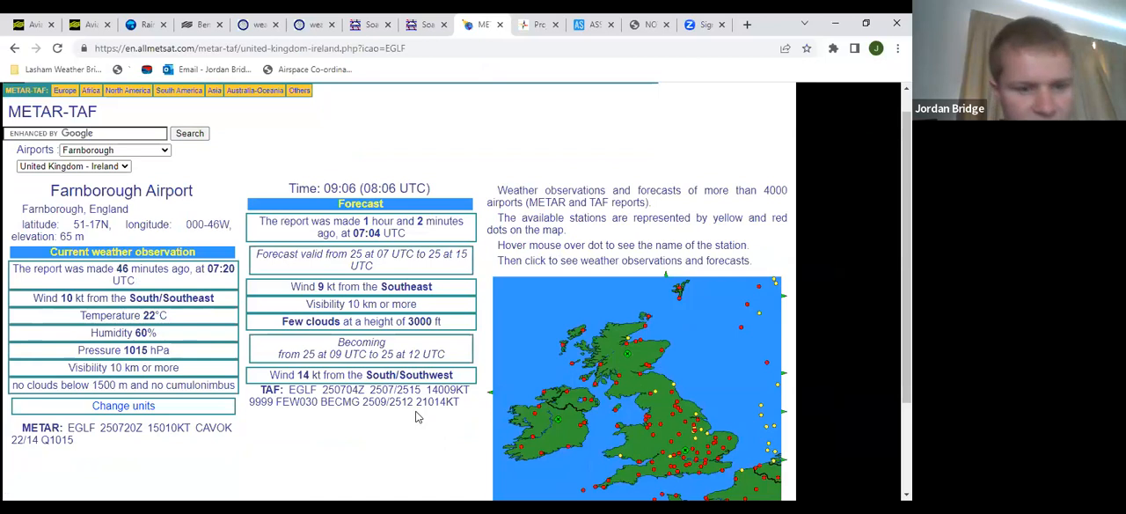
pyautogui.scroll(-3)
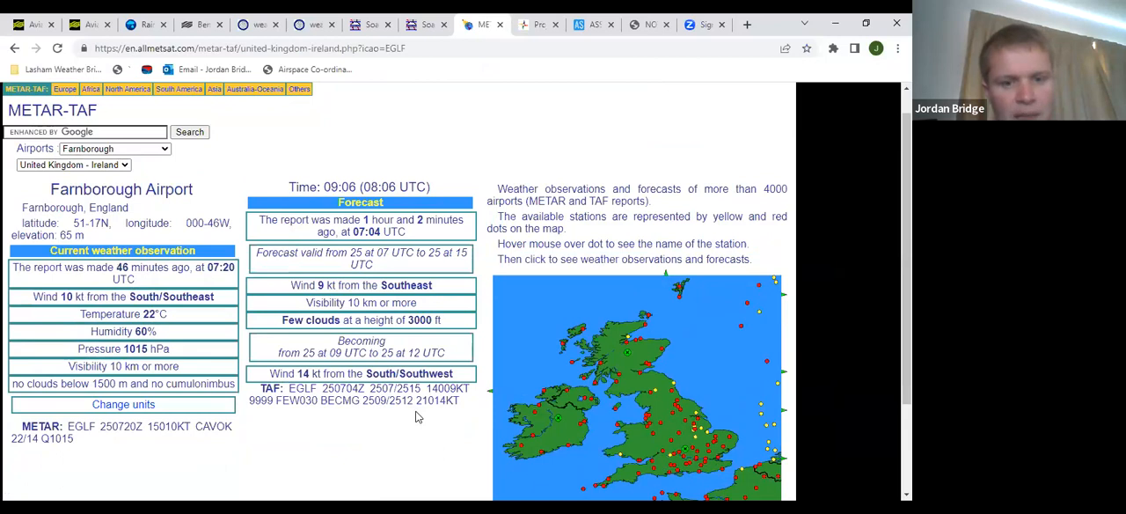
pyautogui.scroll(-3)
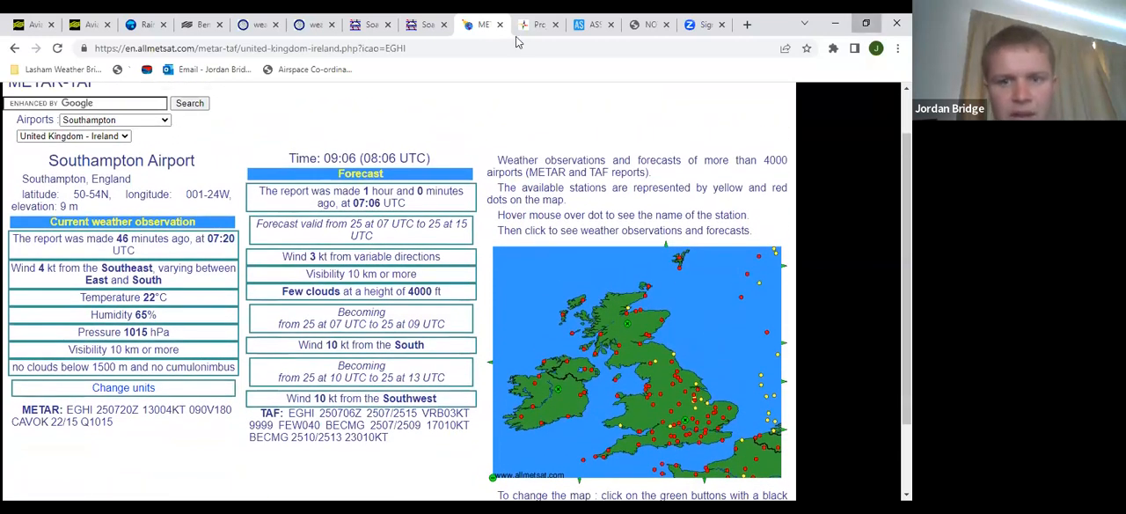
# Log in to TopMeteo with the saved credentials and show the 25 June Forecast Maps matrix
pyautogui.click(538, 24)
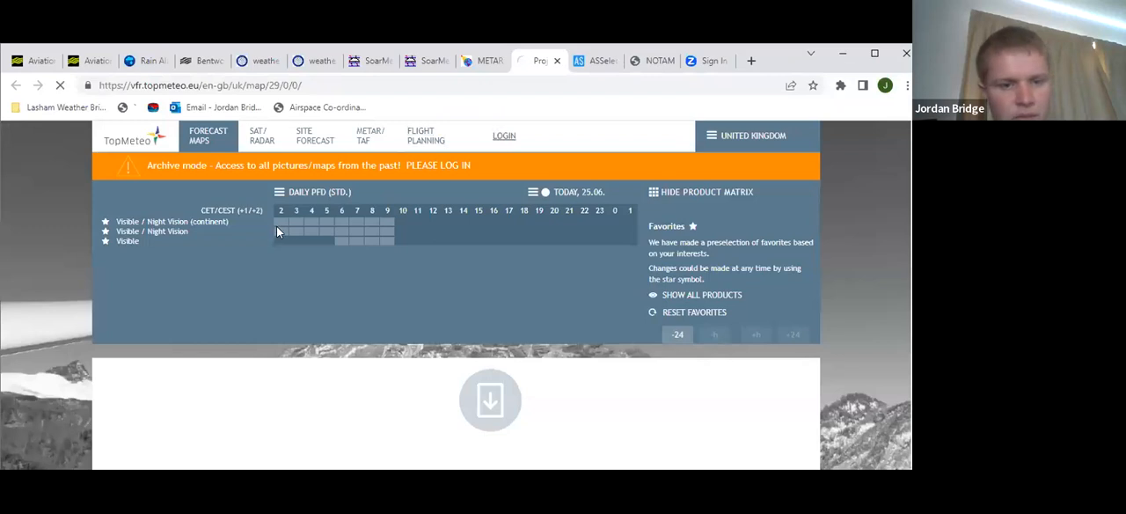
pyautogui.click(504, 135)
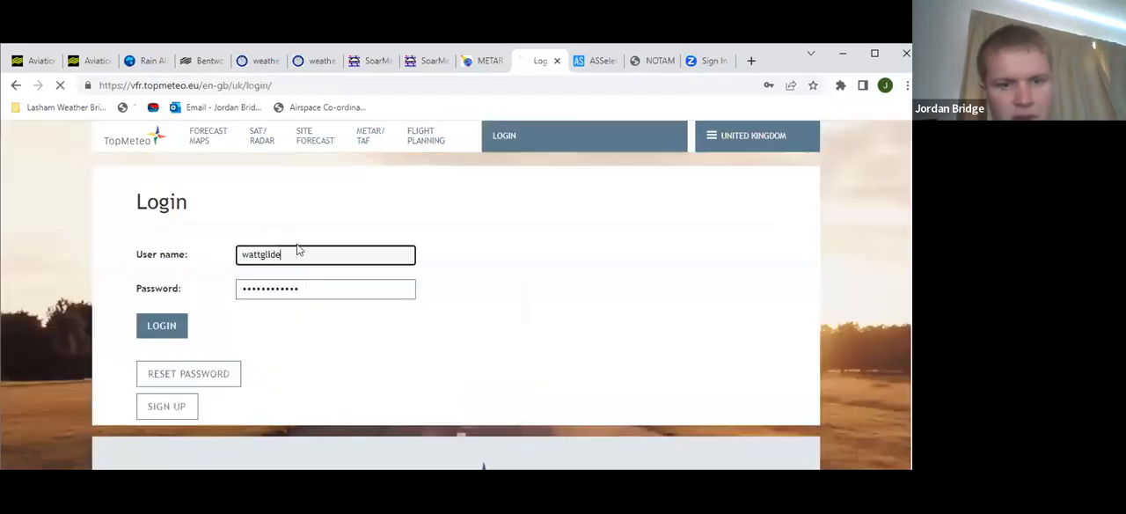
pyautogui.click(161, 325)
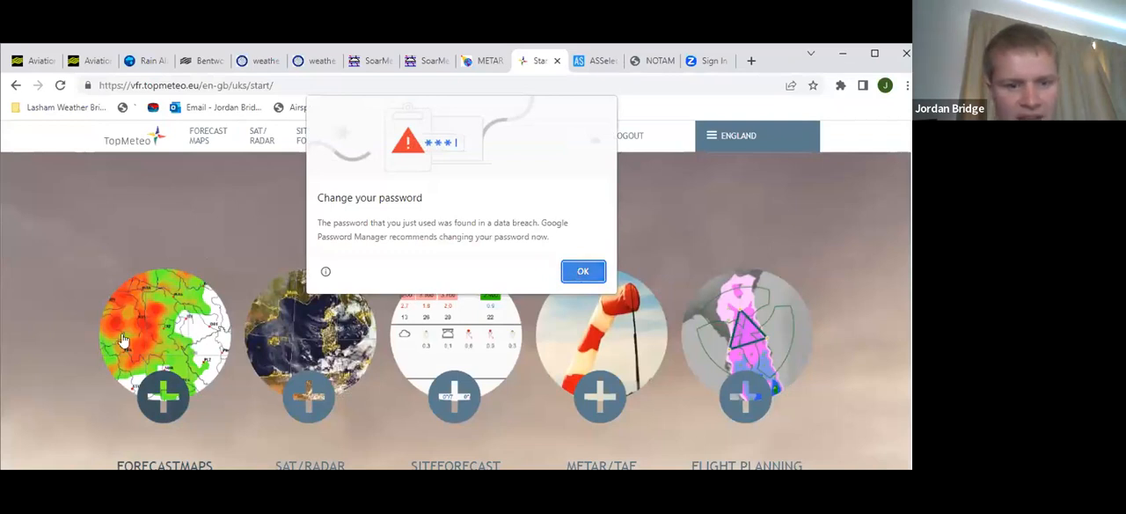
pyautogui.click(582, 271)
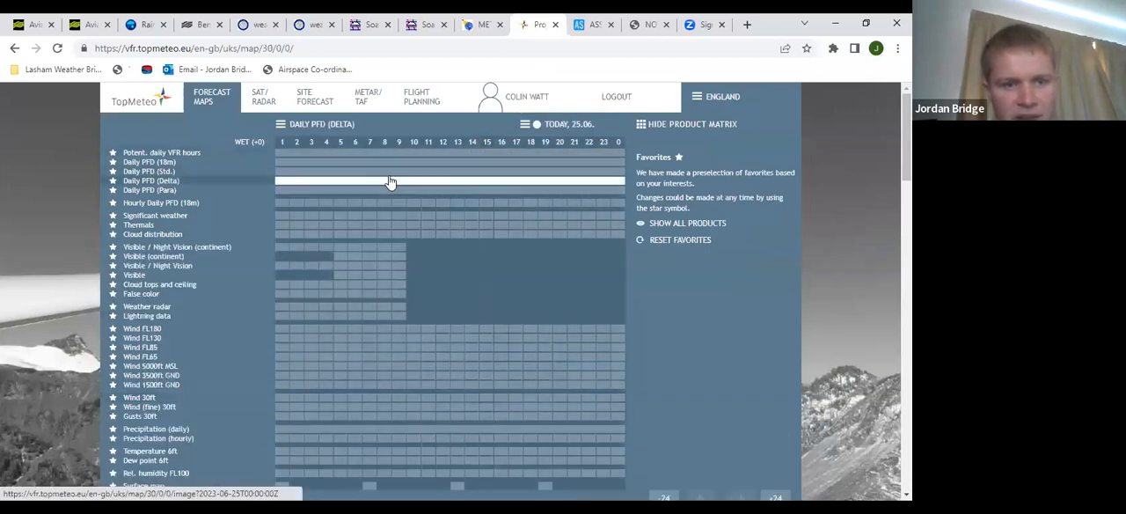
# View the 13, 14 and 15 UTC significant-weather maps for 25 June
pyautogui.click(150, 170)
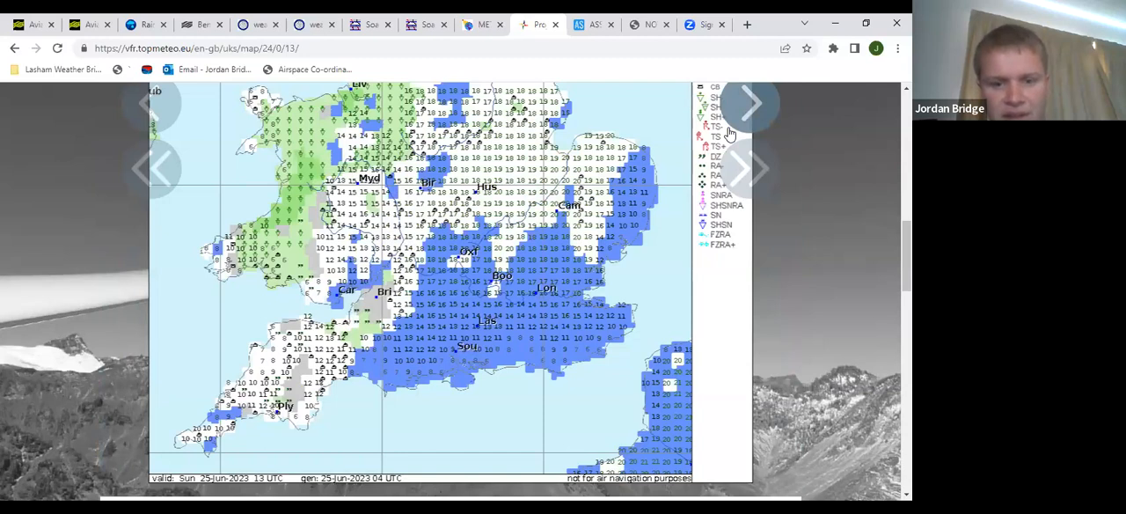
pyautogui.click(748, 103)
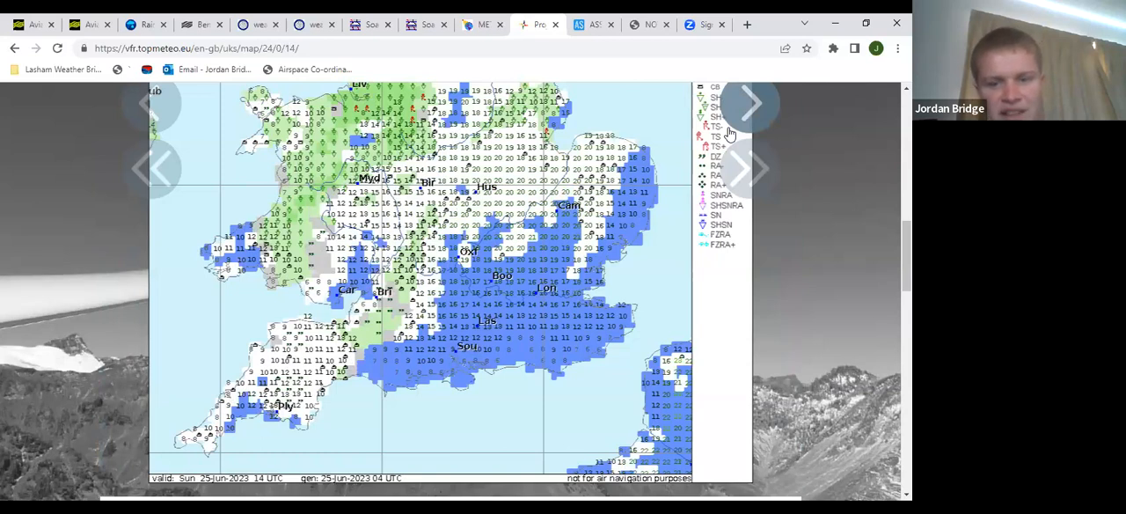
pyautogui.click(751, 104)
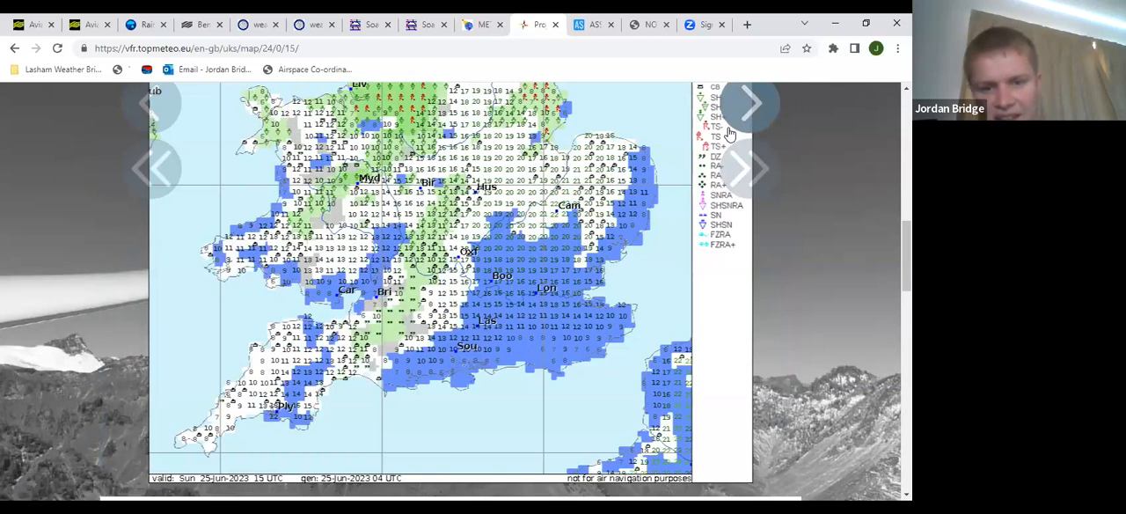
pyautogui.click(751, 103)
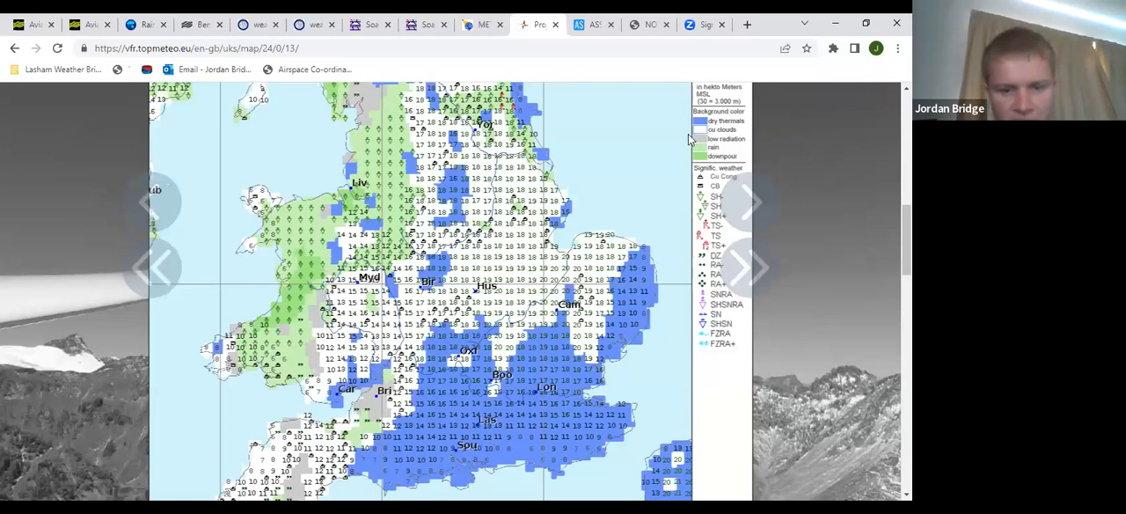
pyautogui.click(746, 201)
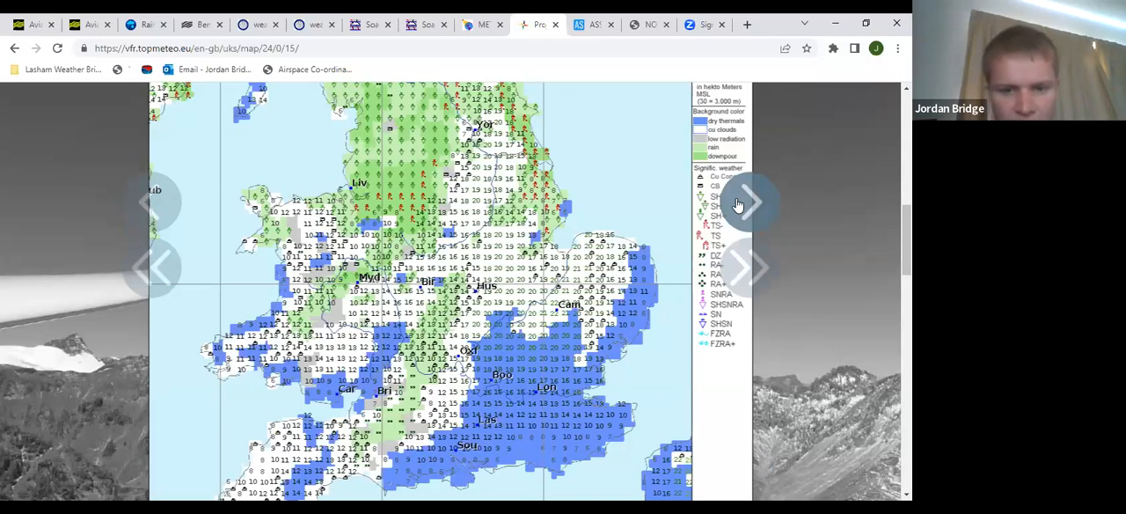
pyautogui.click(747, 203)
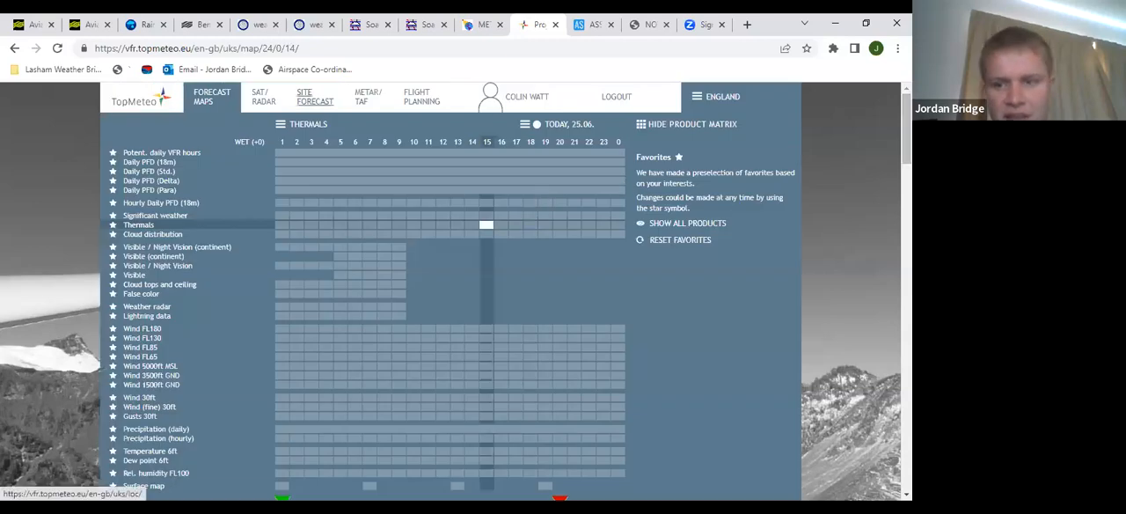
# Scroll through Lasham's site forecast table of thermal strength, usable height and winds
pyautogui.click(315, 96)
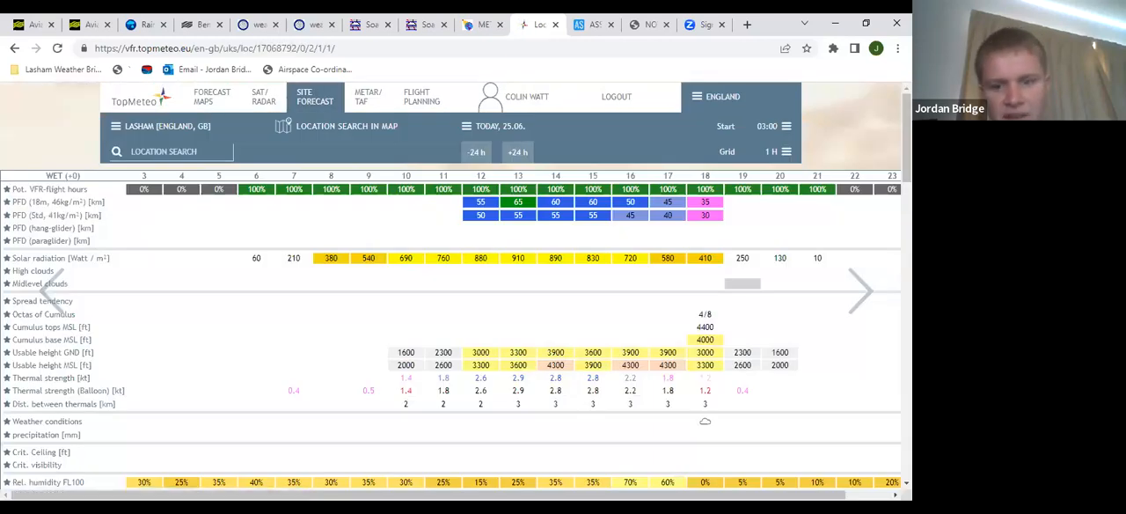
pyautogui.scroll(-3)
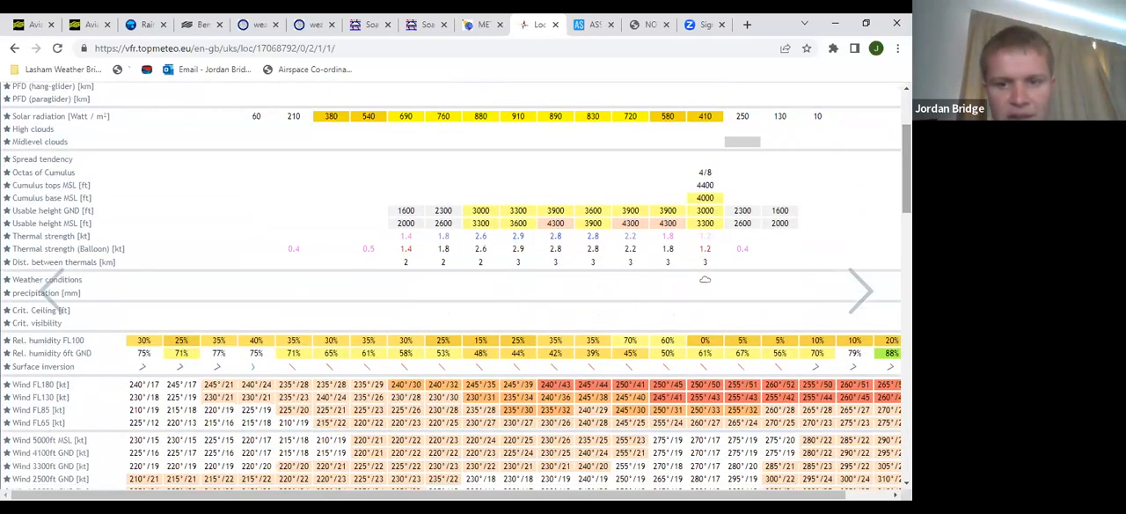
pyautogui.scroll(-3)
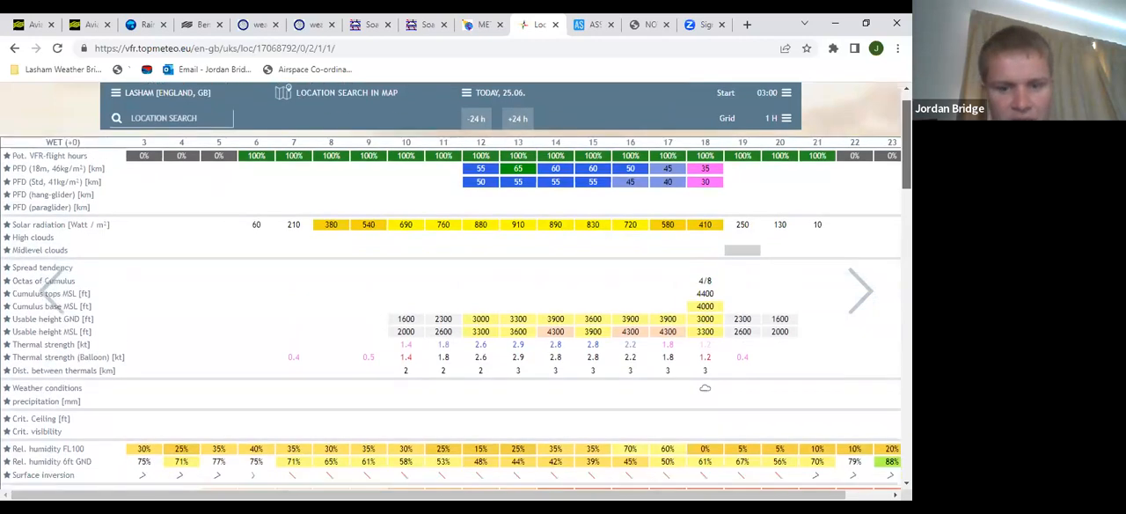
pyautogui.scroll(-3)
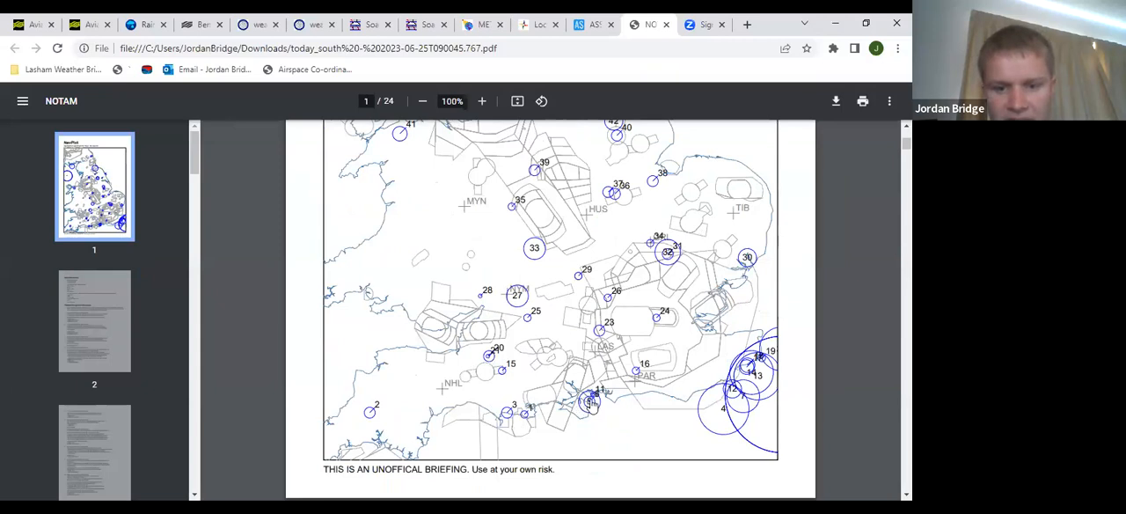
pyautogui.click(94, 431)
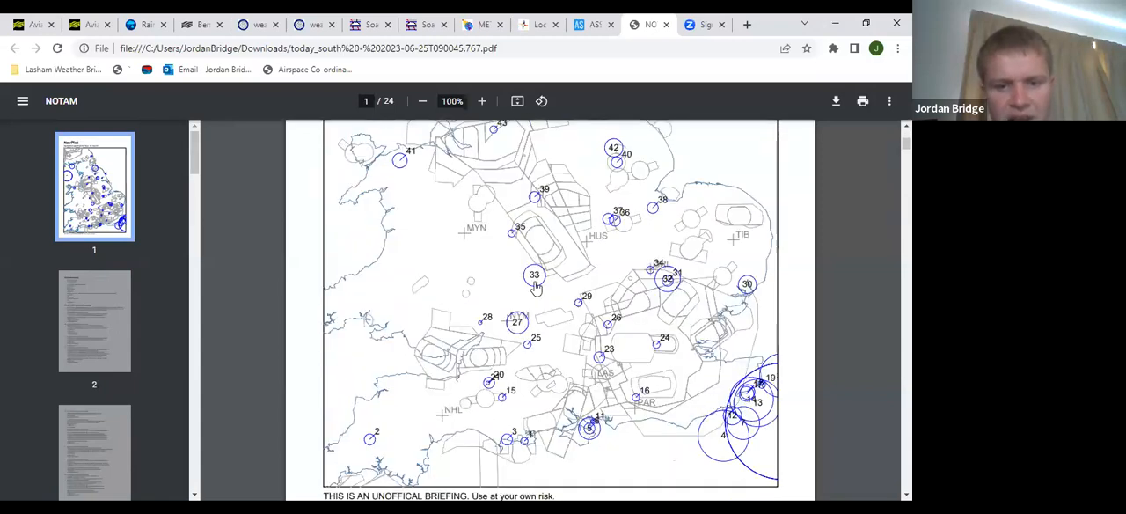
pyautogui.moveTo(583, 314)
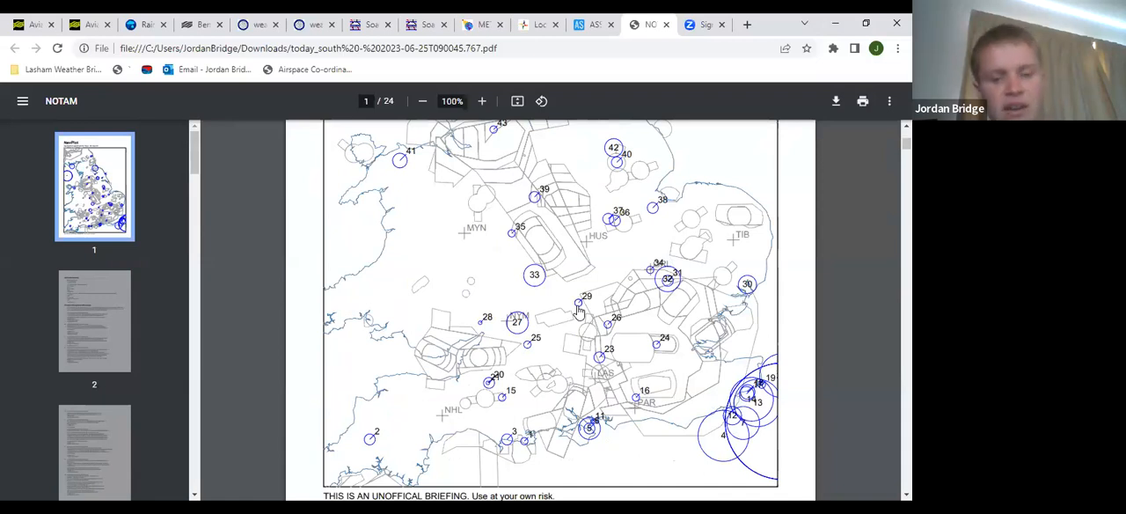
pyautogui.moveTo(596, 354)
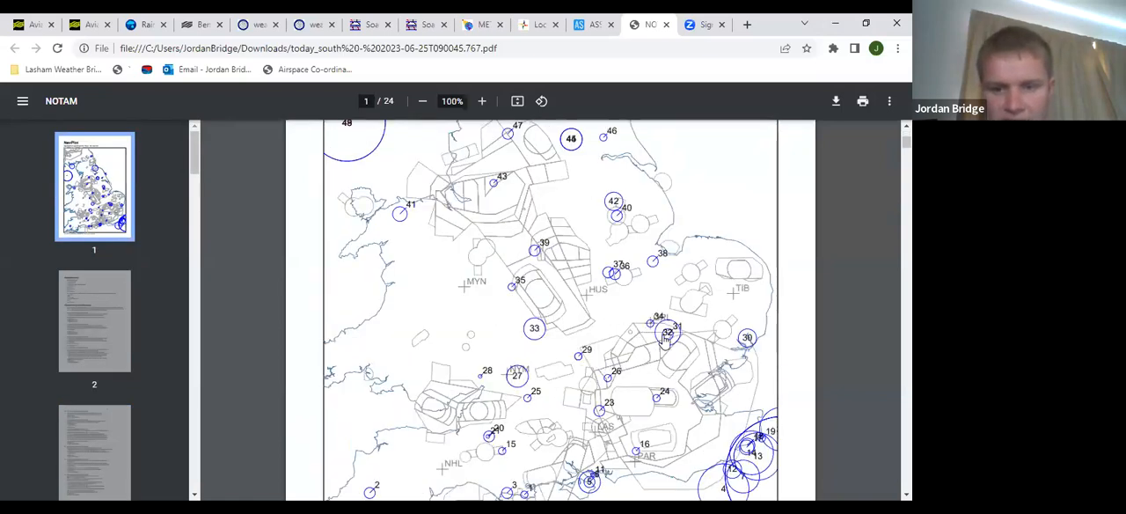
# Jump to page 8 and read NOTAMs 31–33 on Duxford restricted areas and Bidford gliding
pyautogui.click(94, 425)
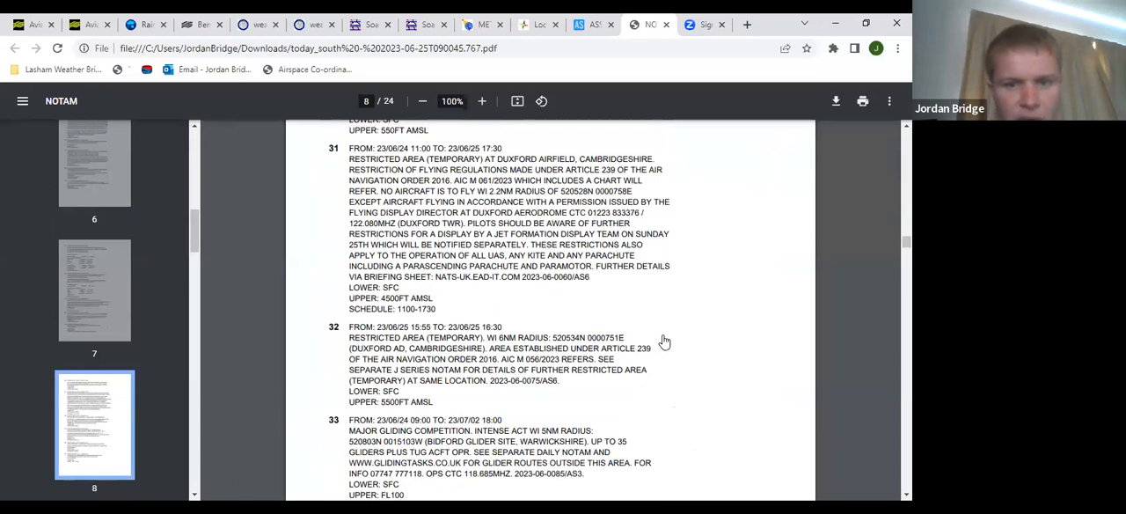
pyautogui.scroll(-3)
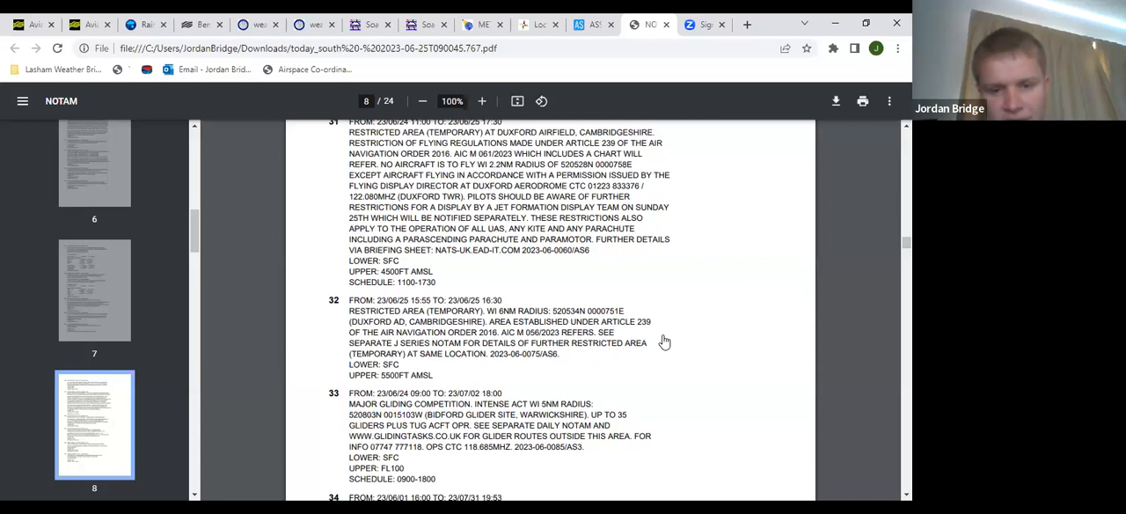
pyautogui.scroll(-3)
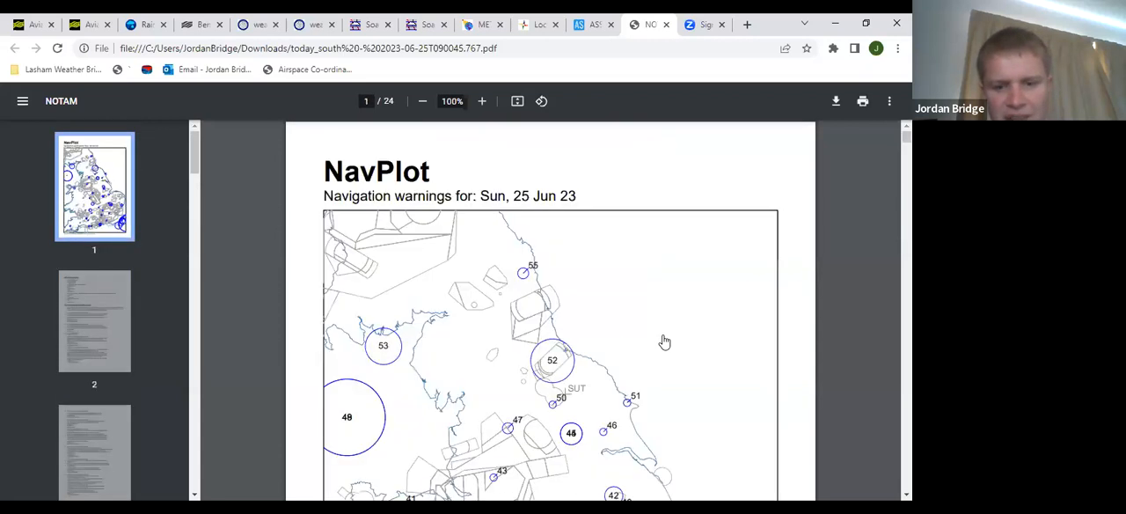
pyautogui.scroll(-3)
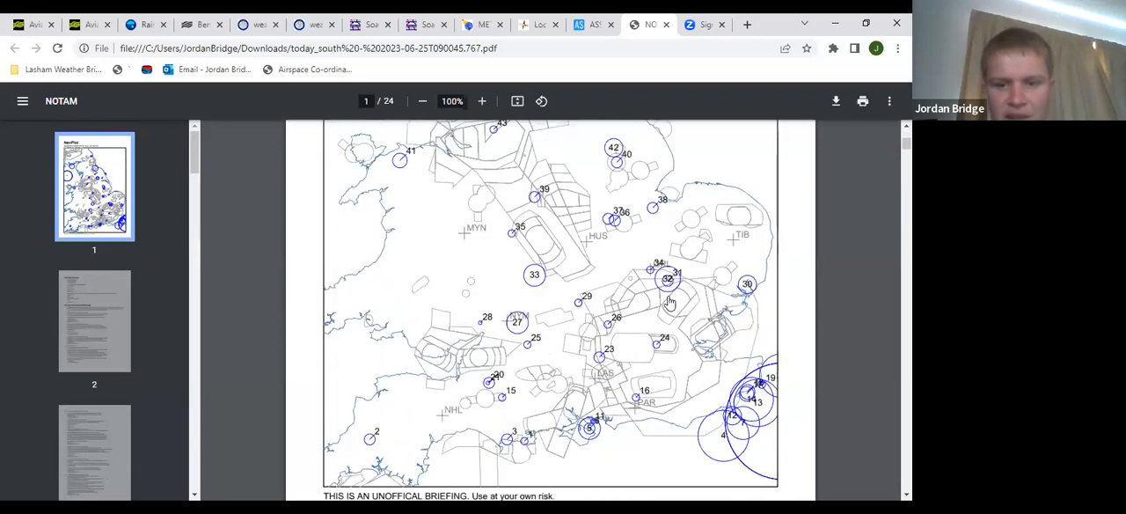
pyautogui.scroll(-3)
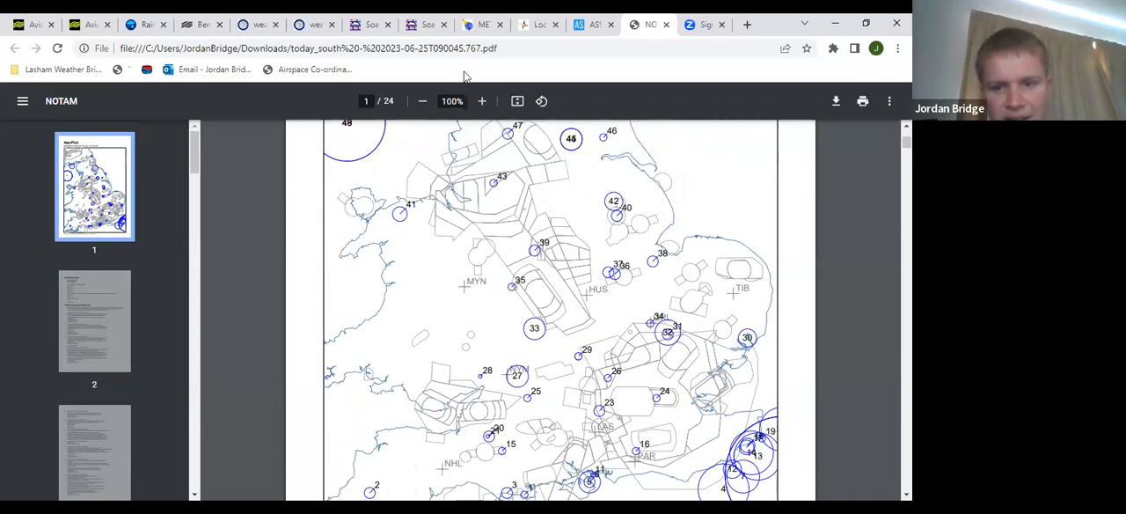
pyautogui.moveTo(497, 155)
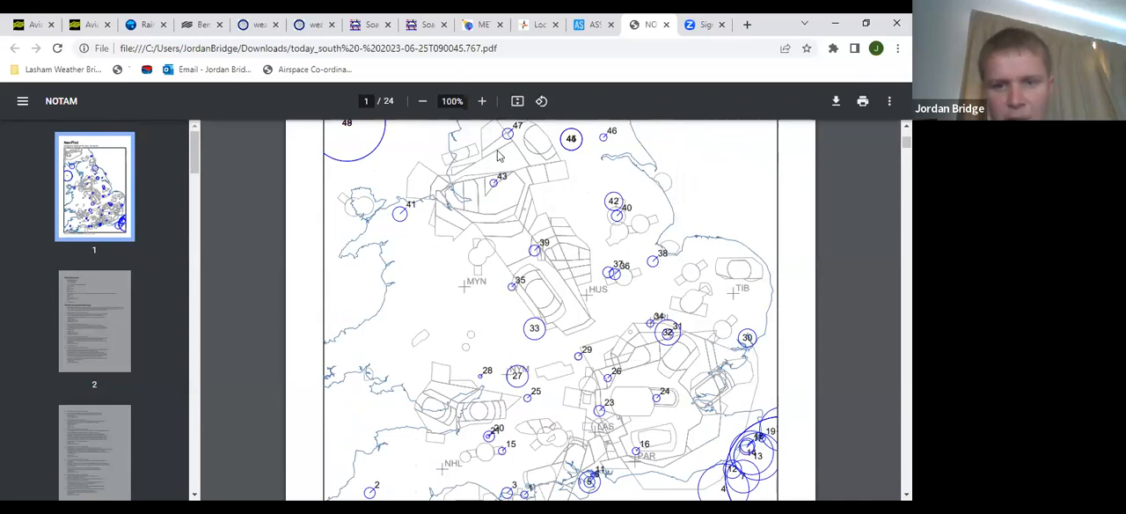